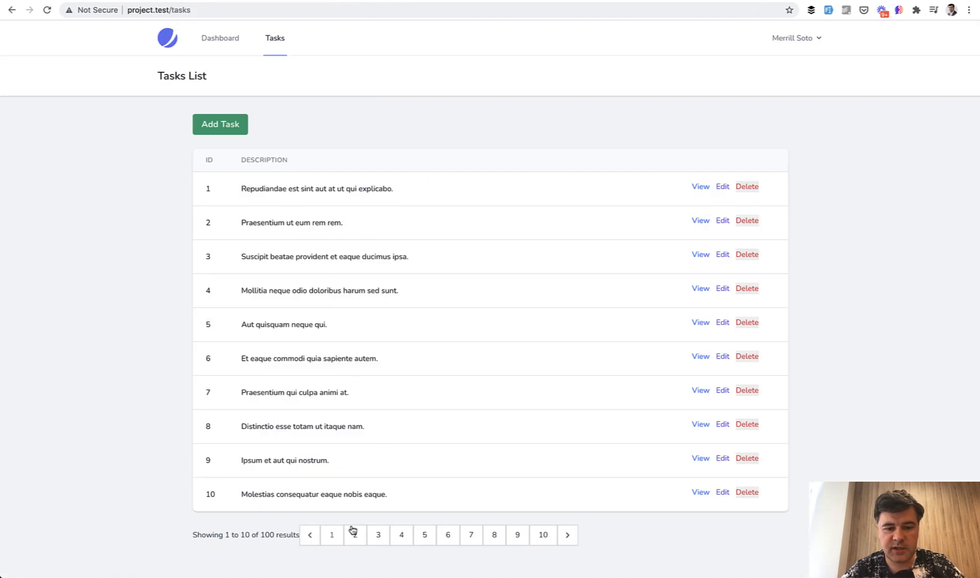
# Step: Browse to page 2 of the tasks list and open task 11 for editing
pyautogui.click(355, 535)
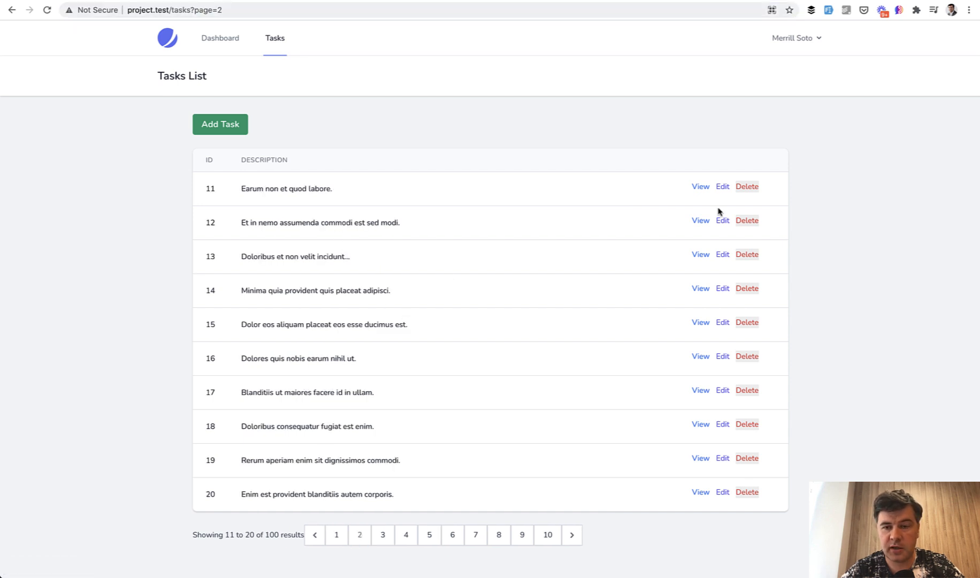
pyautogui.click(721, 185)
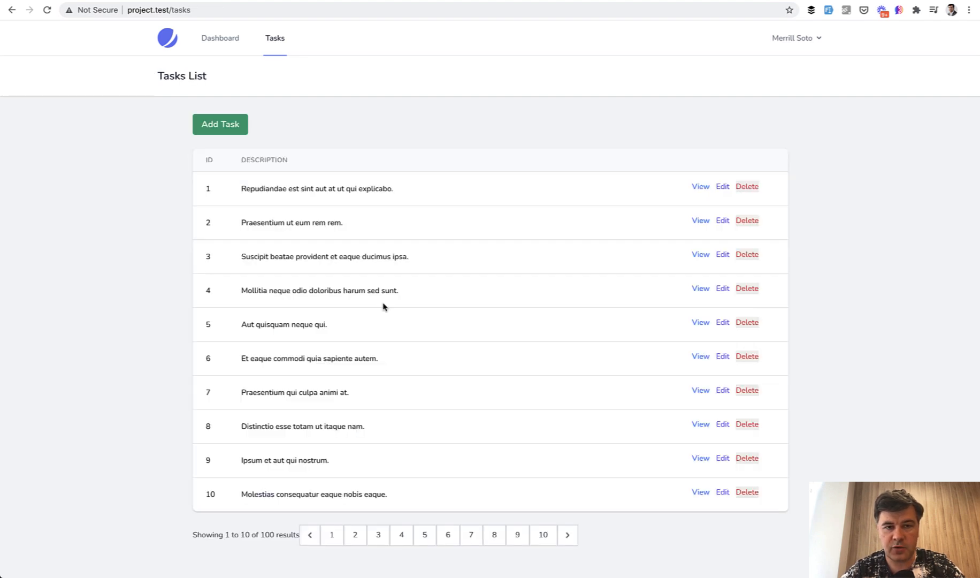
pyautogui.moveTo(149, 67)
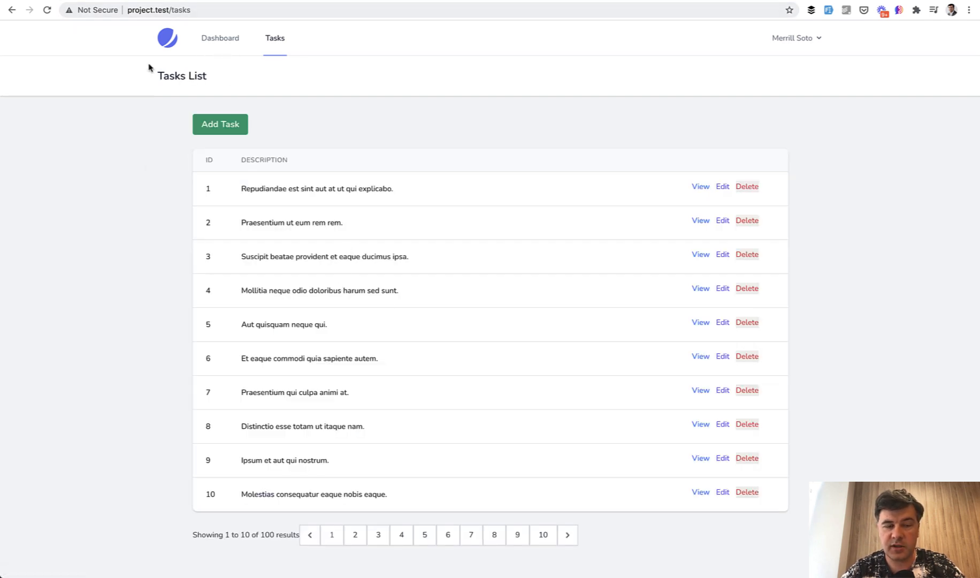
pyautogui.moveTo(207, 467)
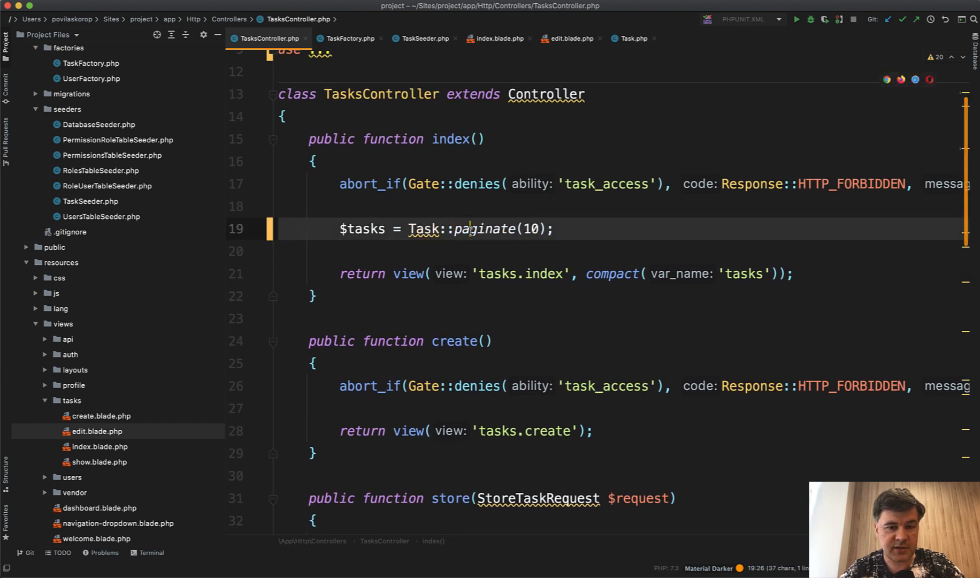
pyautogui.moveTo(567, 211)
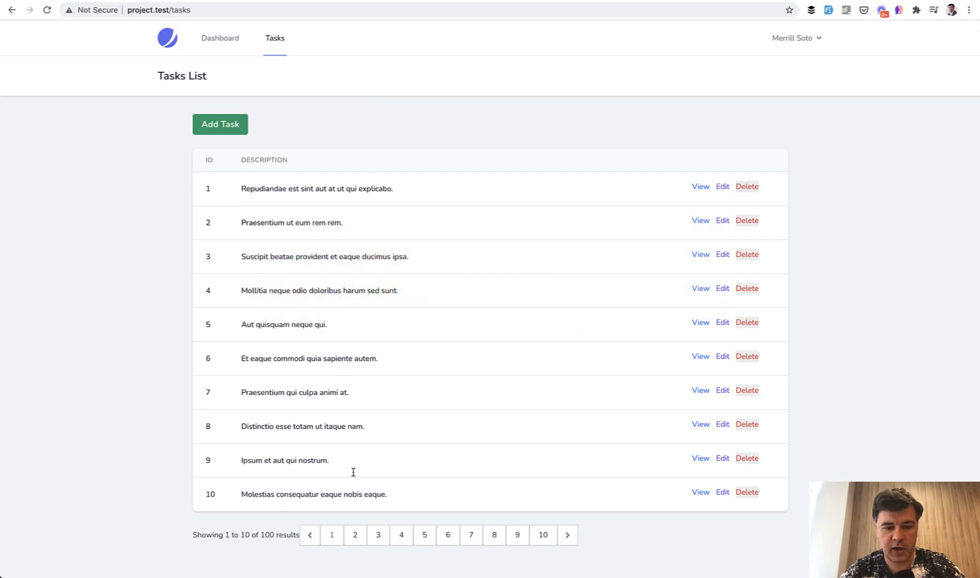
# Step: Open page 2 of the tasks list in Chrome
pyautogui.click(354, 535)
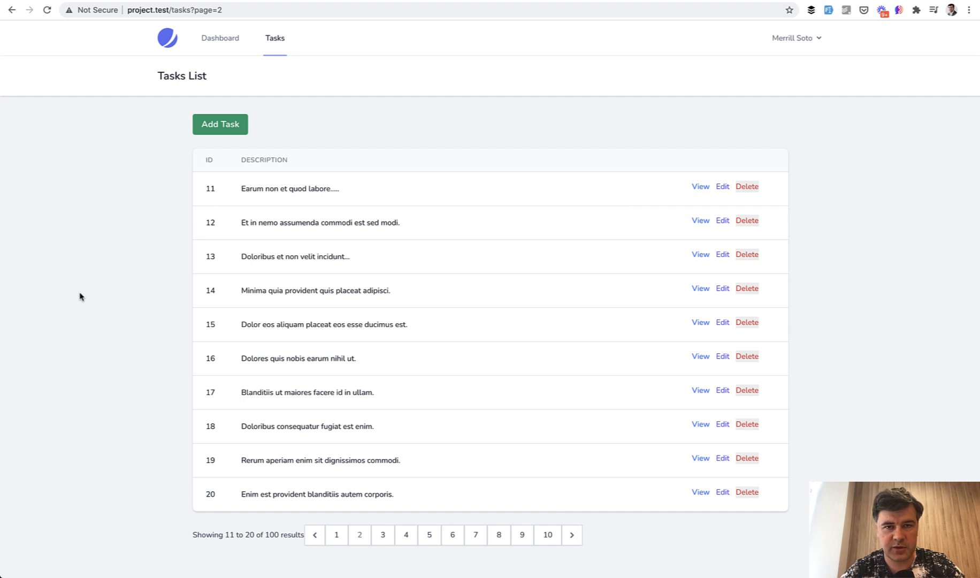
pyautogui.moveTo(113, 286)
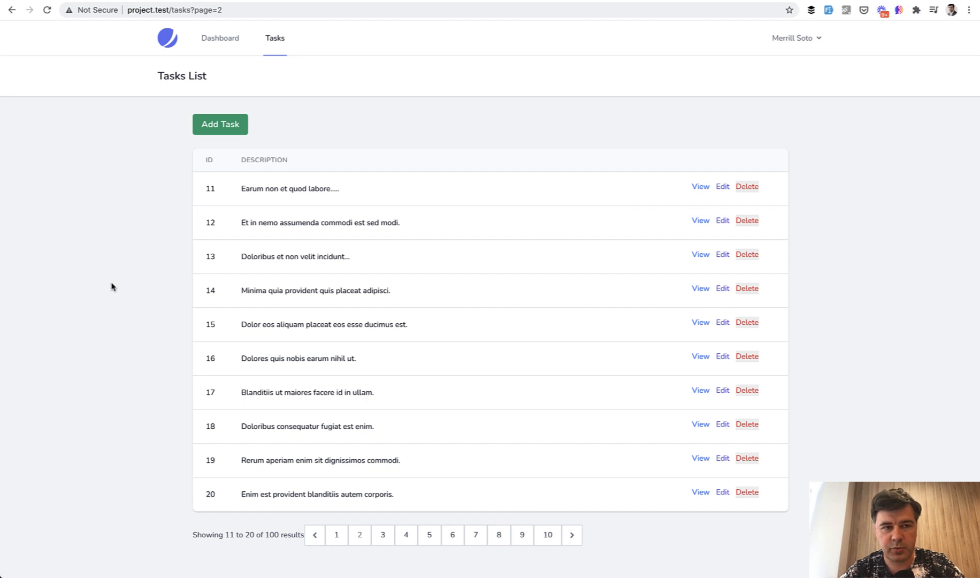
pyautogui.moveTo(88, 160)
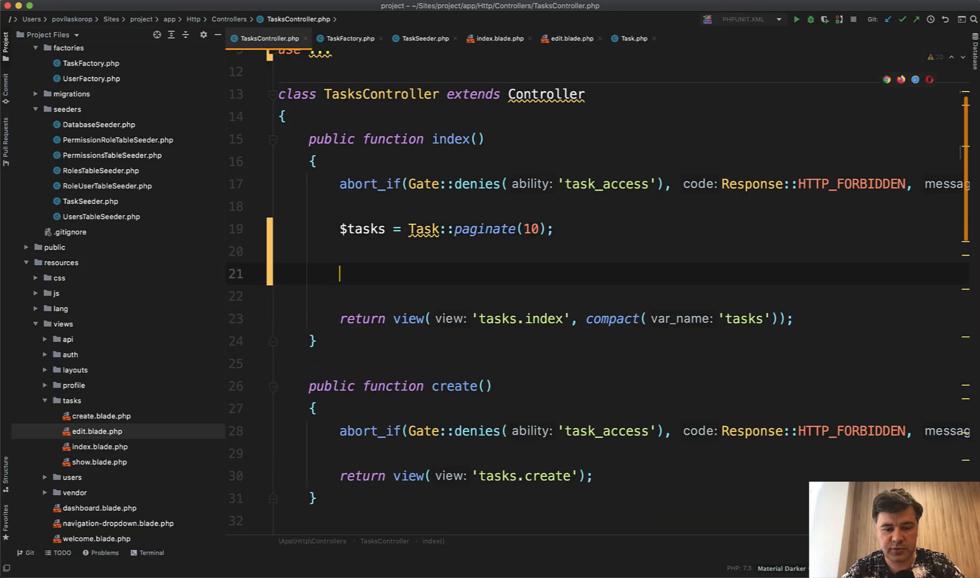
# Step: Add Session::put('tasks_url', request()->fullUrl()); to index(), importing Illuminate\Support\Facades\Session
pyautogui.write('Session::put();')
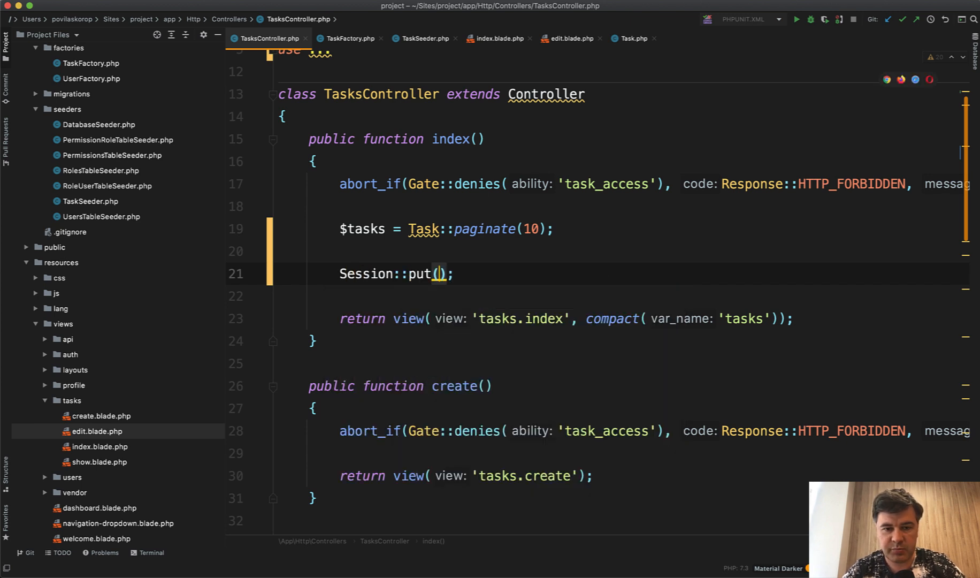
pyautogui.write("'tasks_")
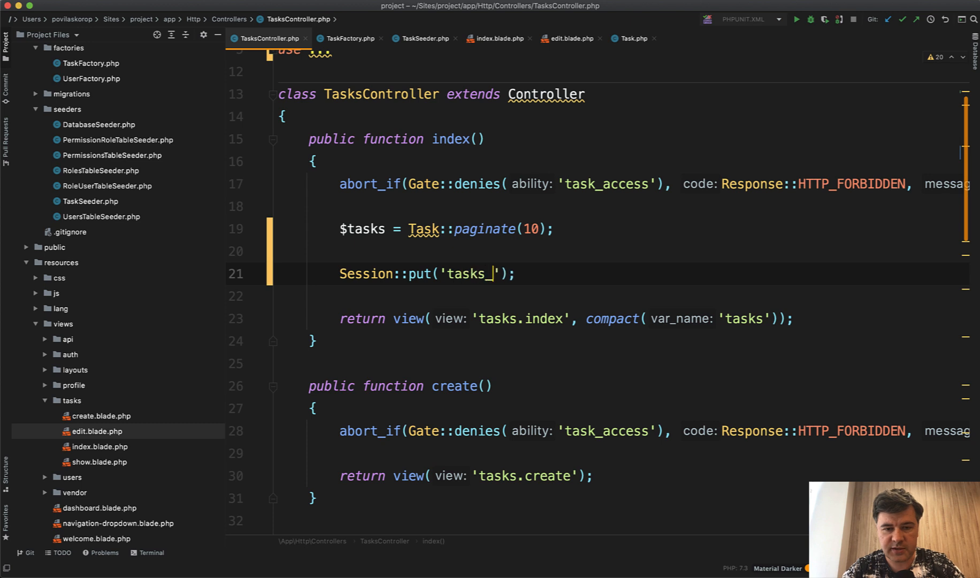
pyautogui.write("url',")
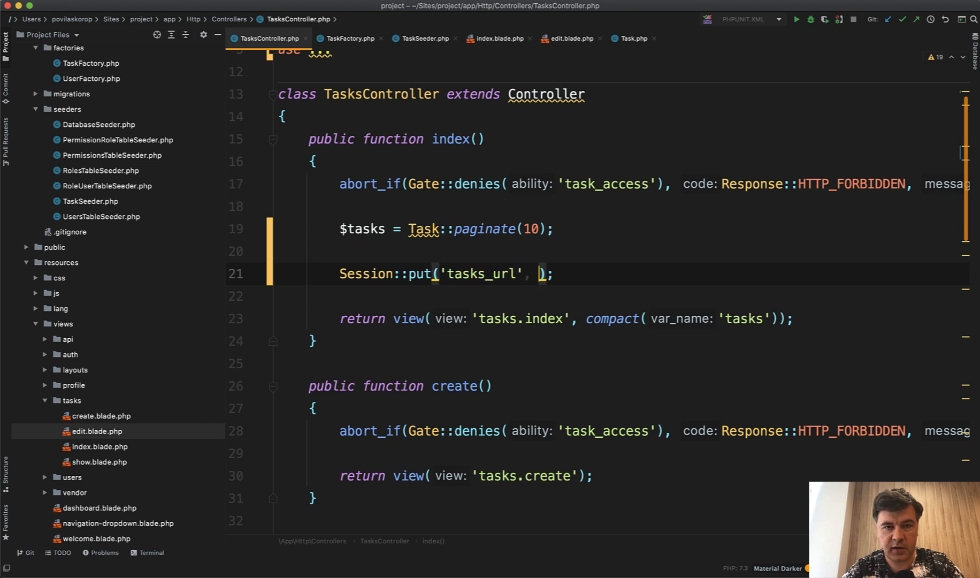
pyautogui.write('request()->fullUrl(')
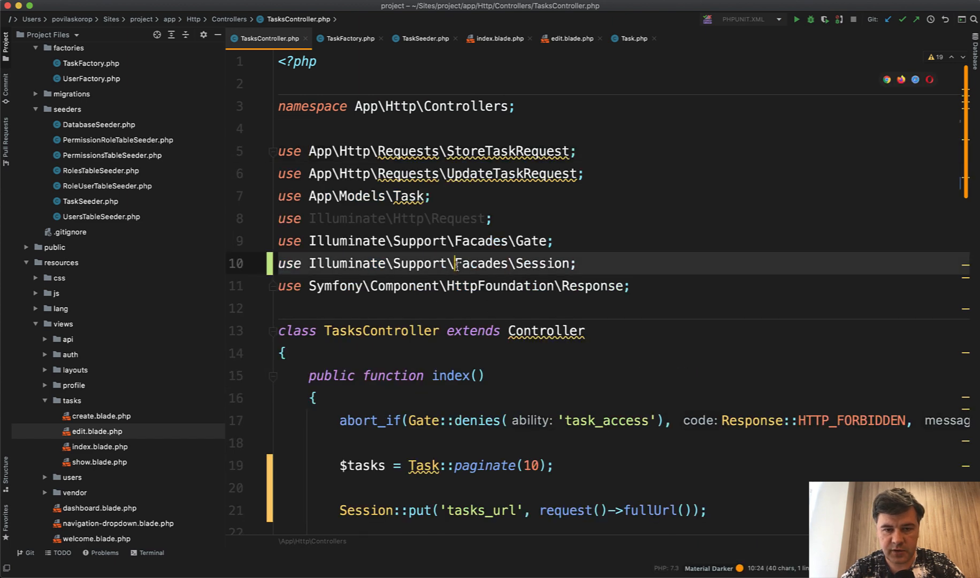
pyautogui.scroll(-3)
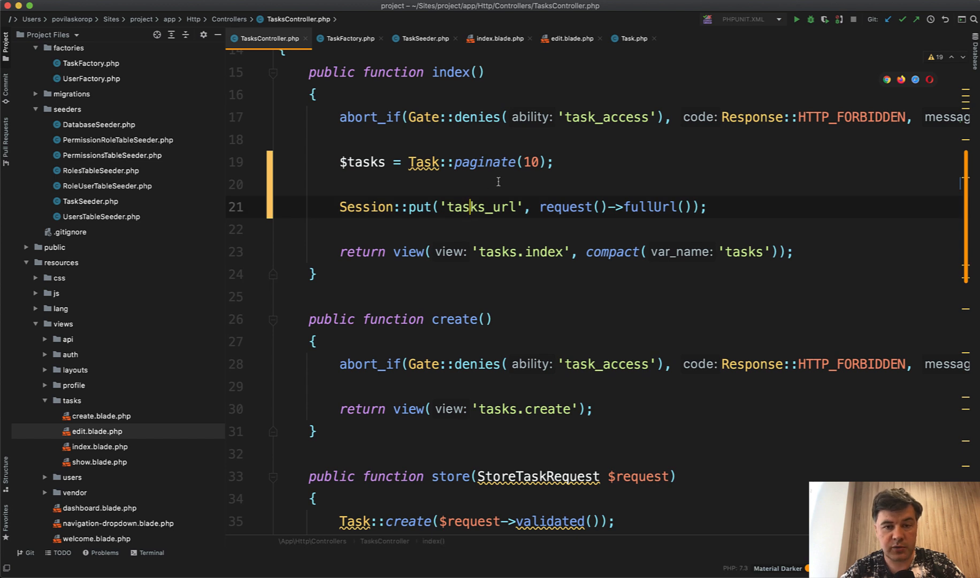
pyautogui.click(410, 207)
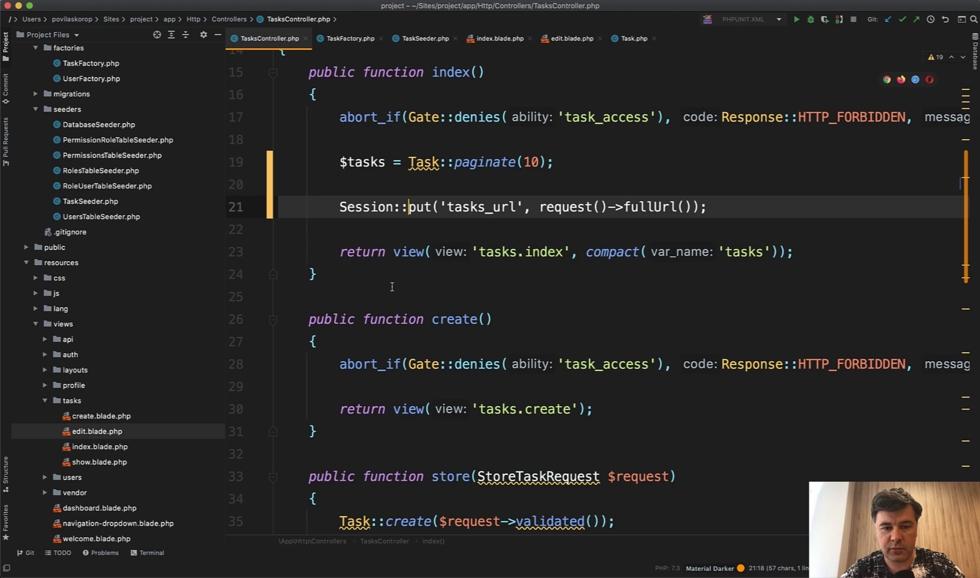
pyautogui.scroll(-3)
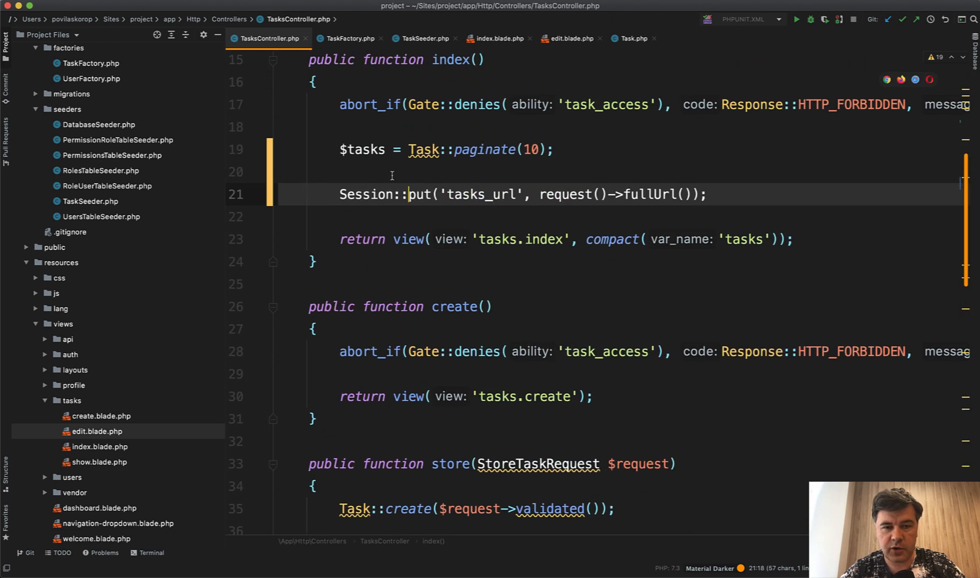
# Step: Echo Session::get('tasks_url') in index() and reload Chrome to see the page 2 URL
pyautogui.write('ech')
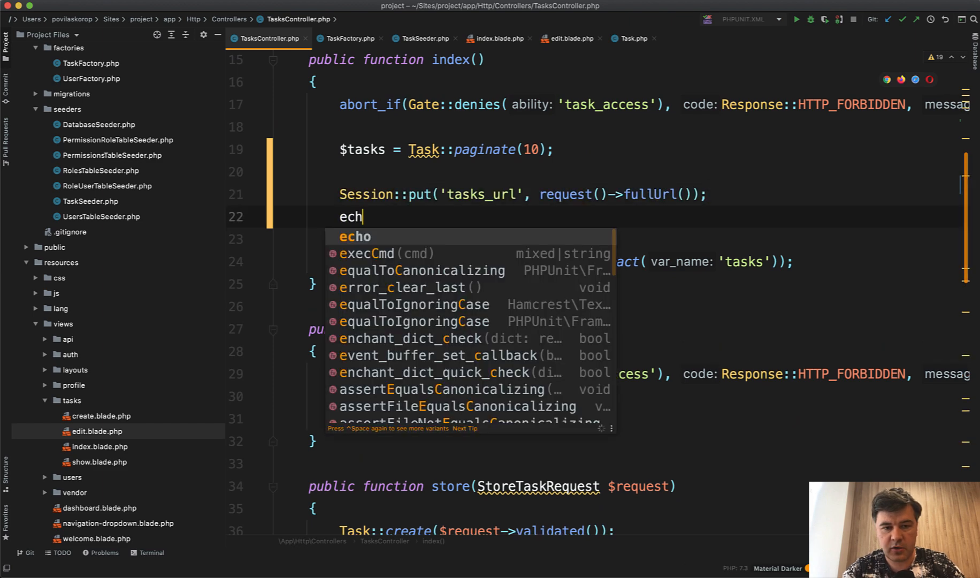
pyautogui.write("o Session::get('tasks_url")
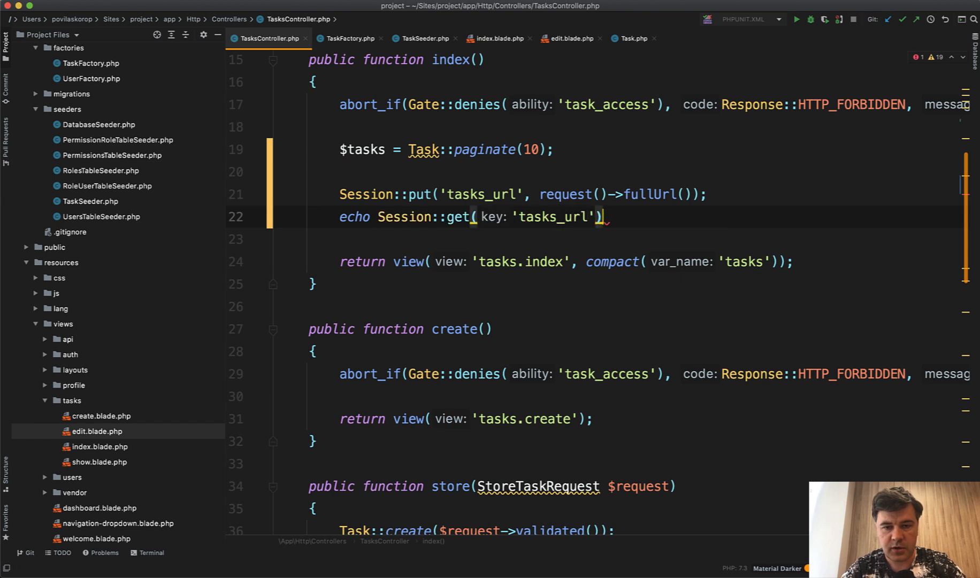
pyautogui.press('cmd+tab')
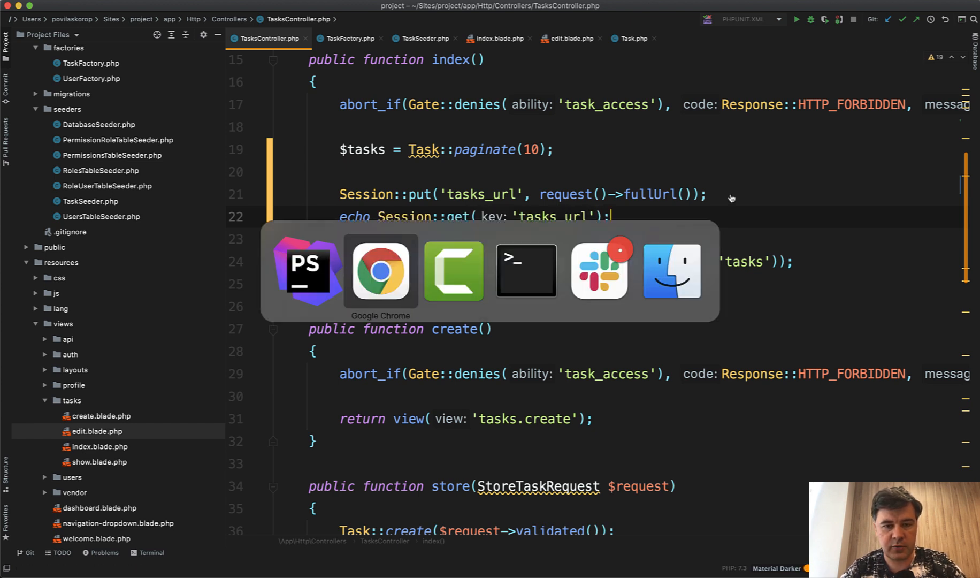
pyautogui.click(379, 271)
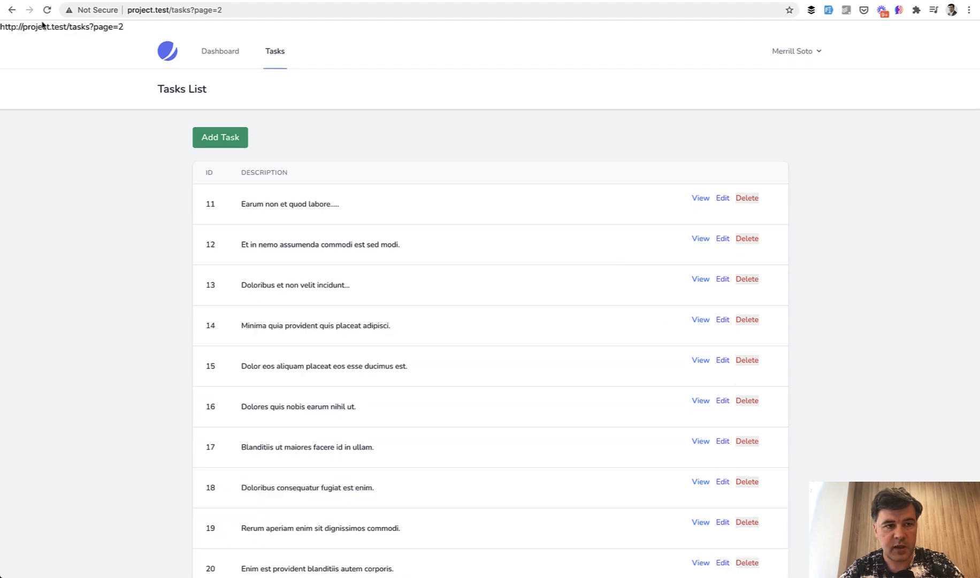
pyautogui.moveTo(7, 41)
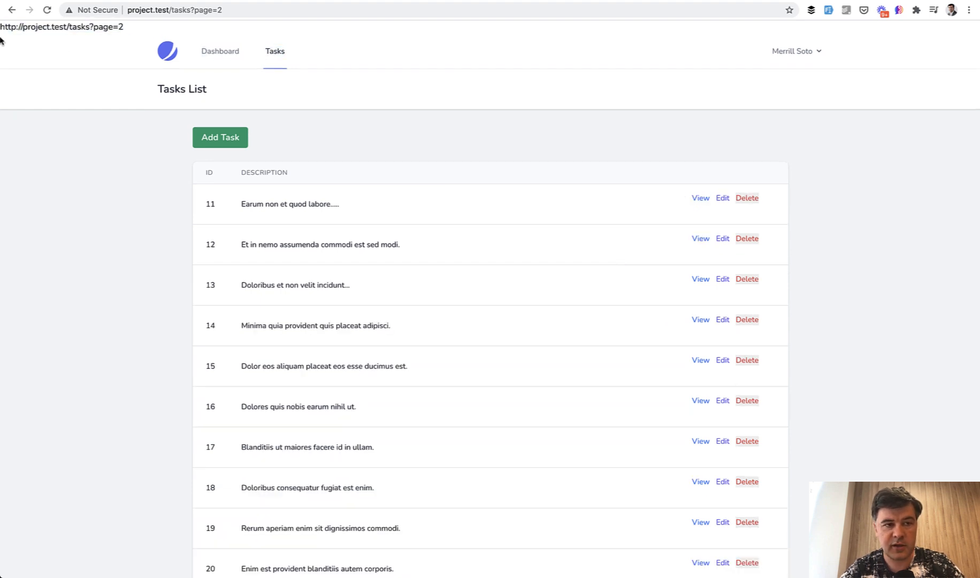
pyautogui.moveTo(120, 284)
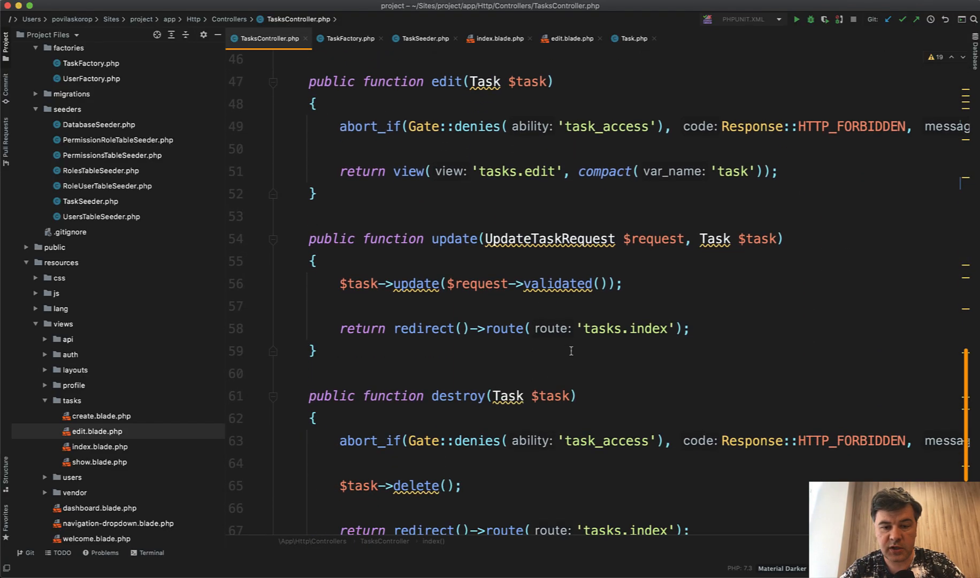
# Step: Make update() return redirect(session('tasks_url')) when the session value exists
pyautogui.write('if')
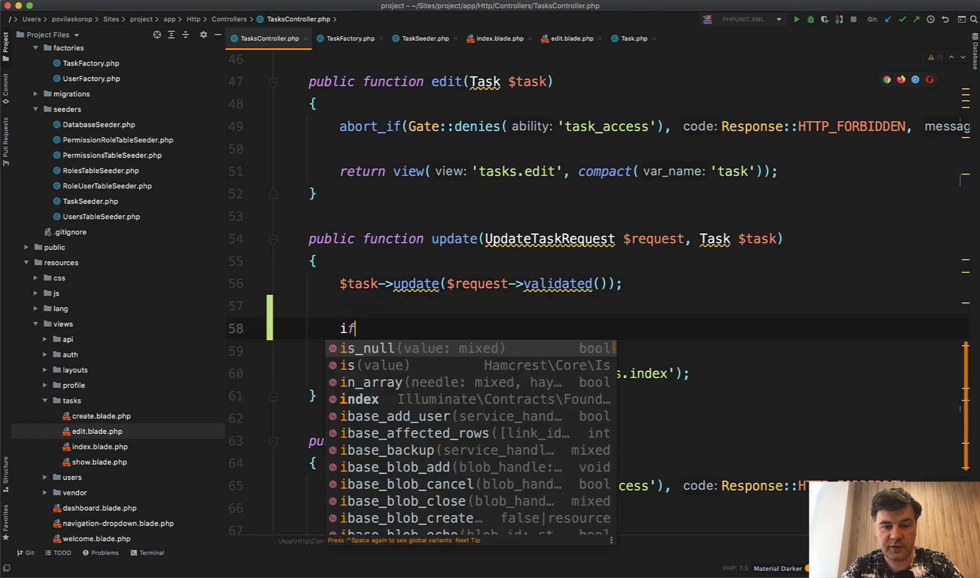
pyautogui.write("(session('tasks_url")
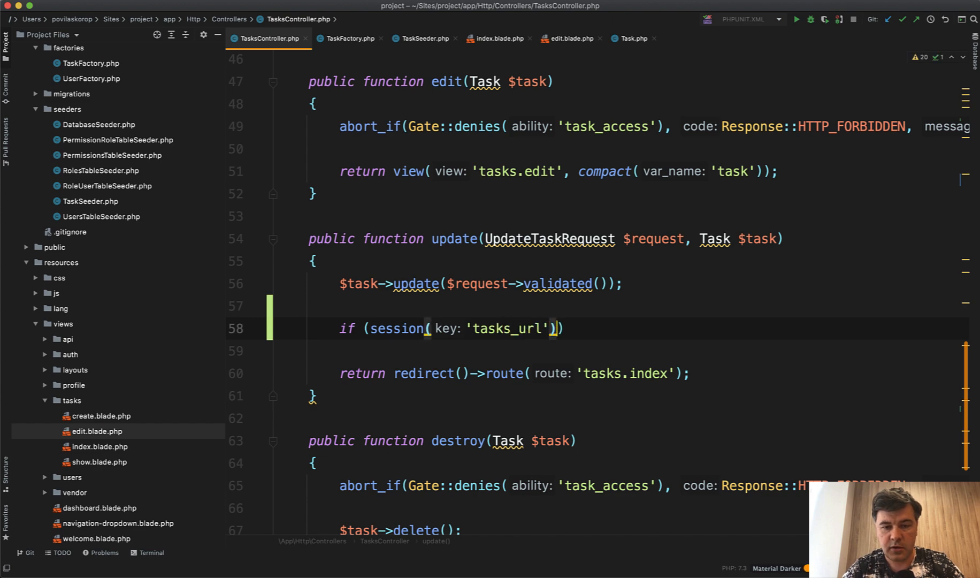
pyautogui.write('red')
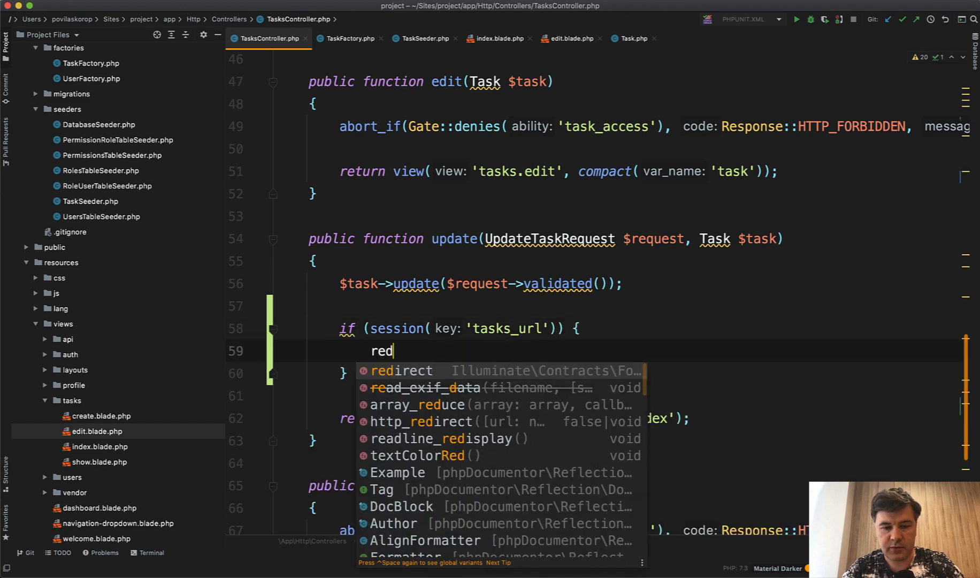
pyautogui.write('return')
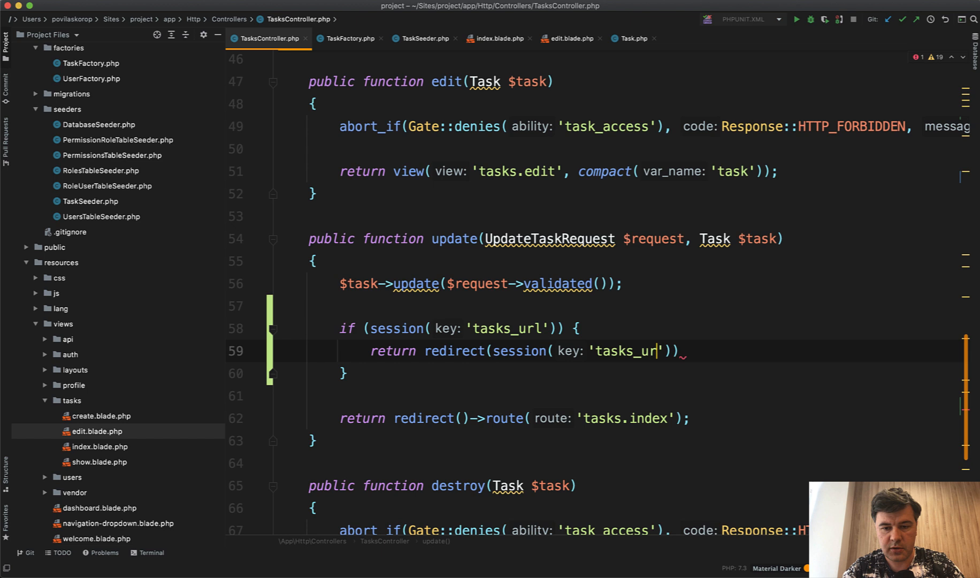
pyautogui.write('l));')
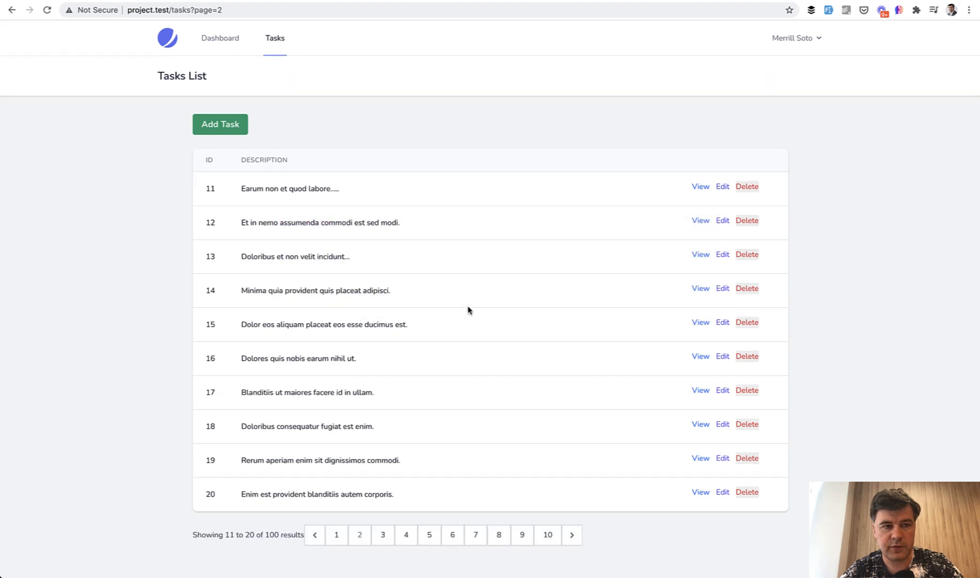
pyautogui.moveTo(574, 371)
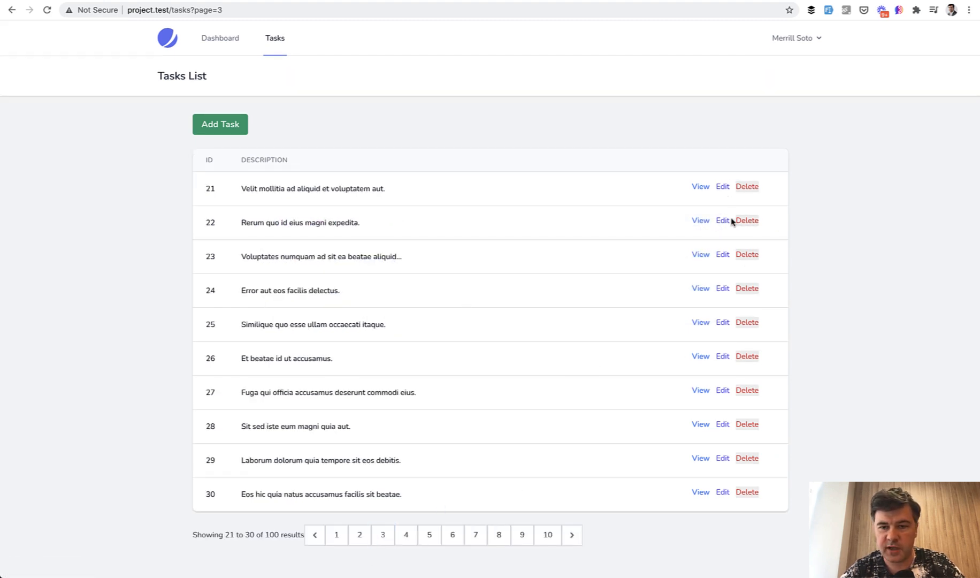
# Step: Edit task 22's description from page 3 and save it
pyautogui.click(721, 220)
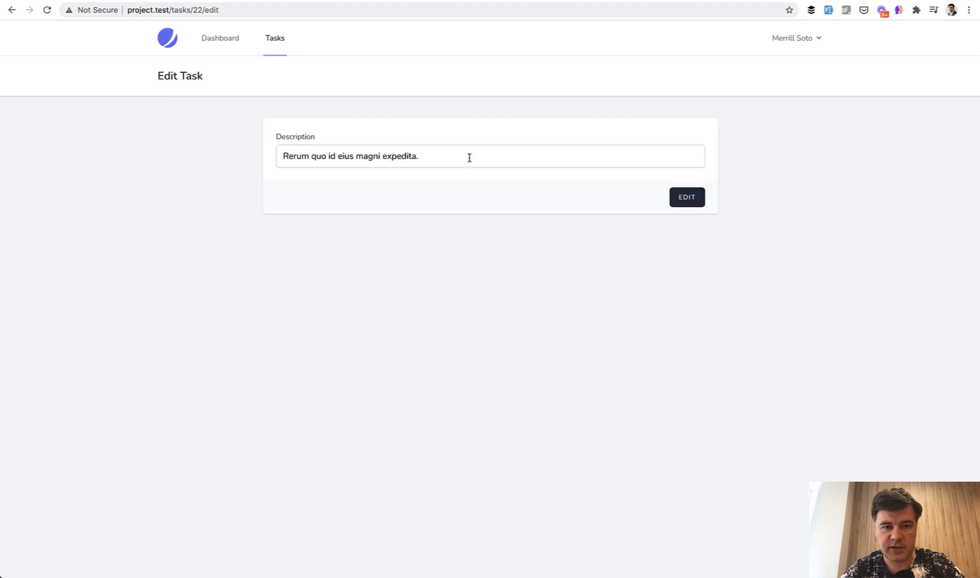
pyautogui.click(687, 197)
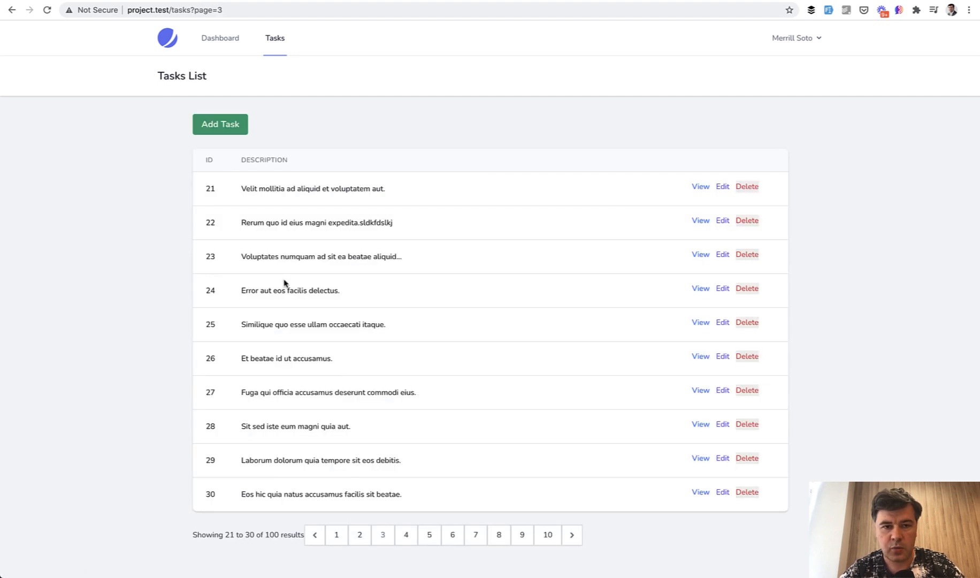